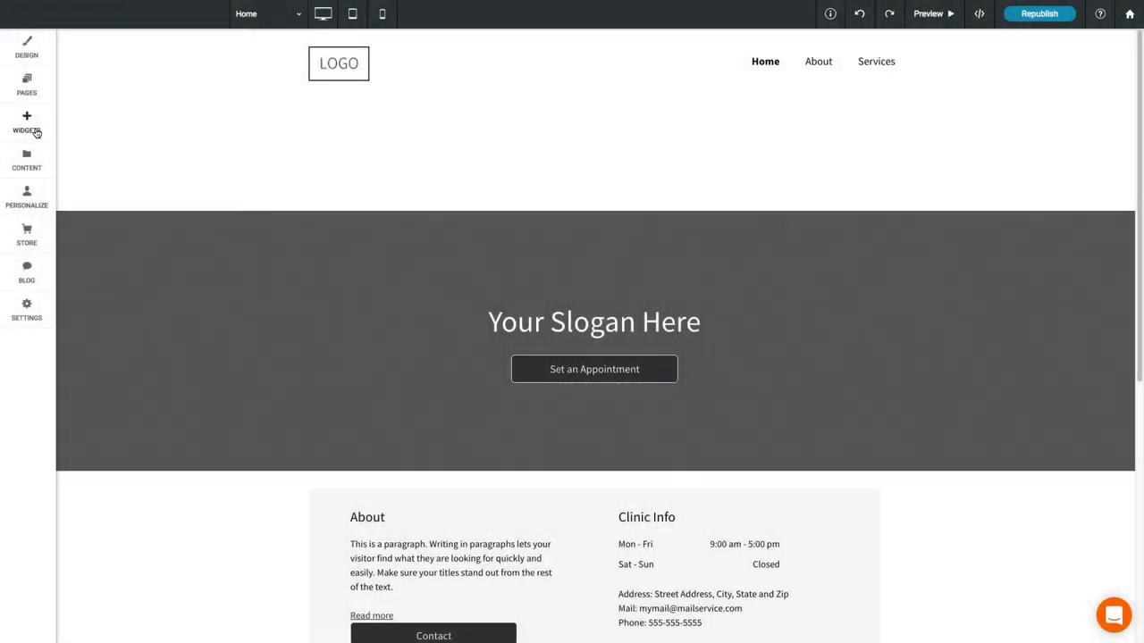
# Search widgets for 'nav', then browse the header menu's Navigation Design options and close them.
pyautogui.click(27, 123)
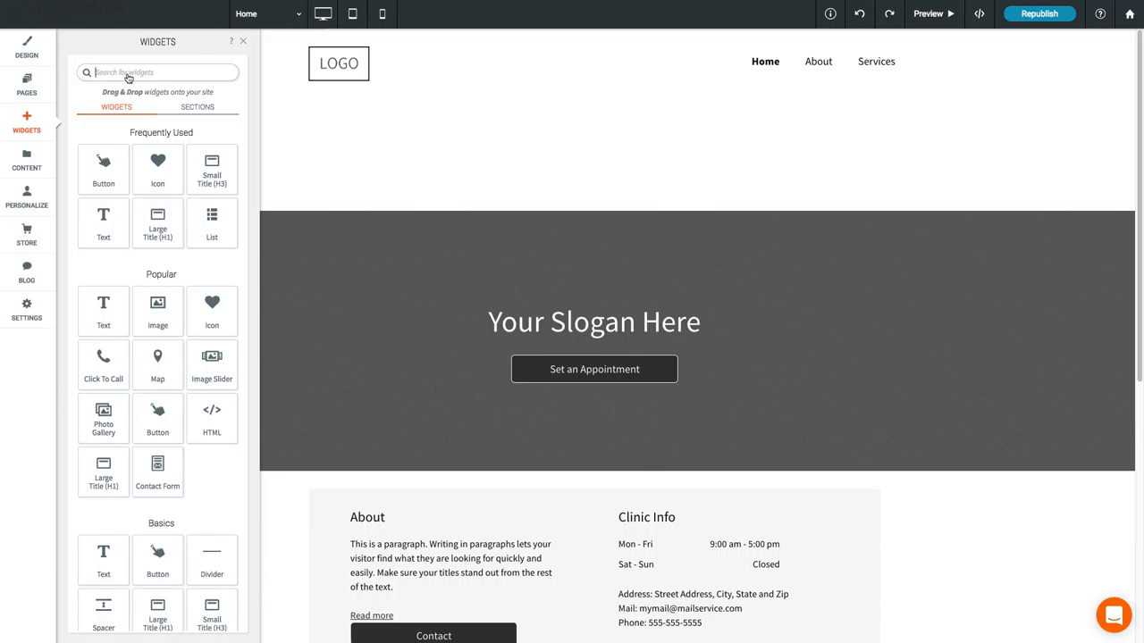
pyautogui.write('nav')
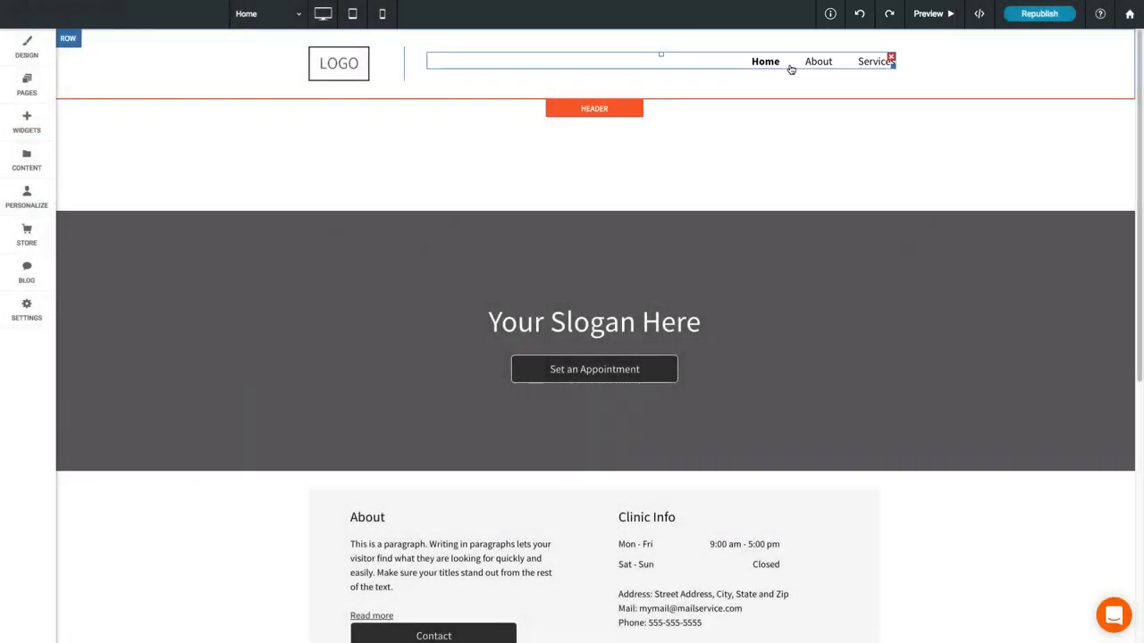
pyautogui.click(661, 61)
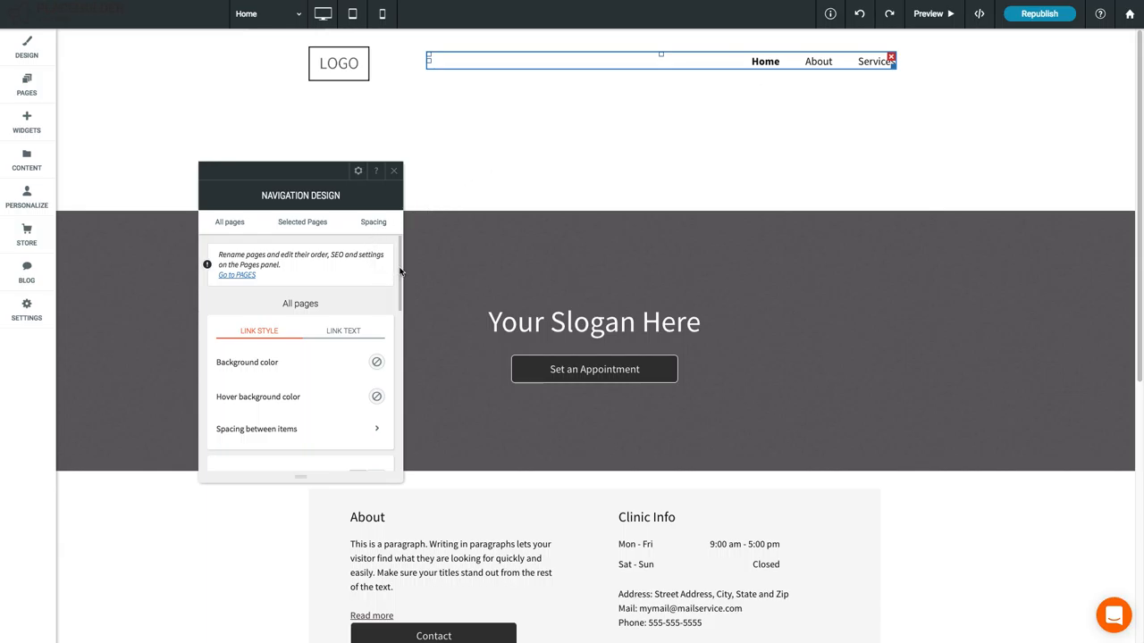
pyautogui.scroll(-3)
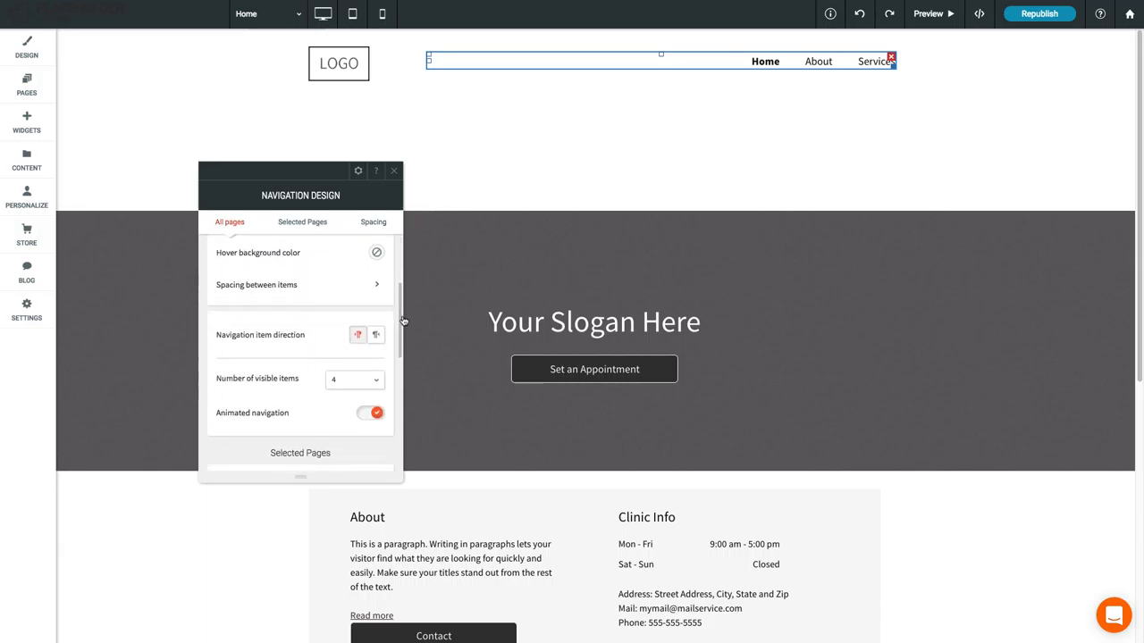
pyautogui.scroll(-3)
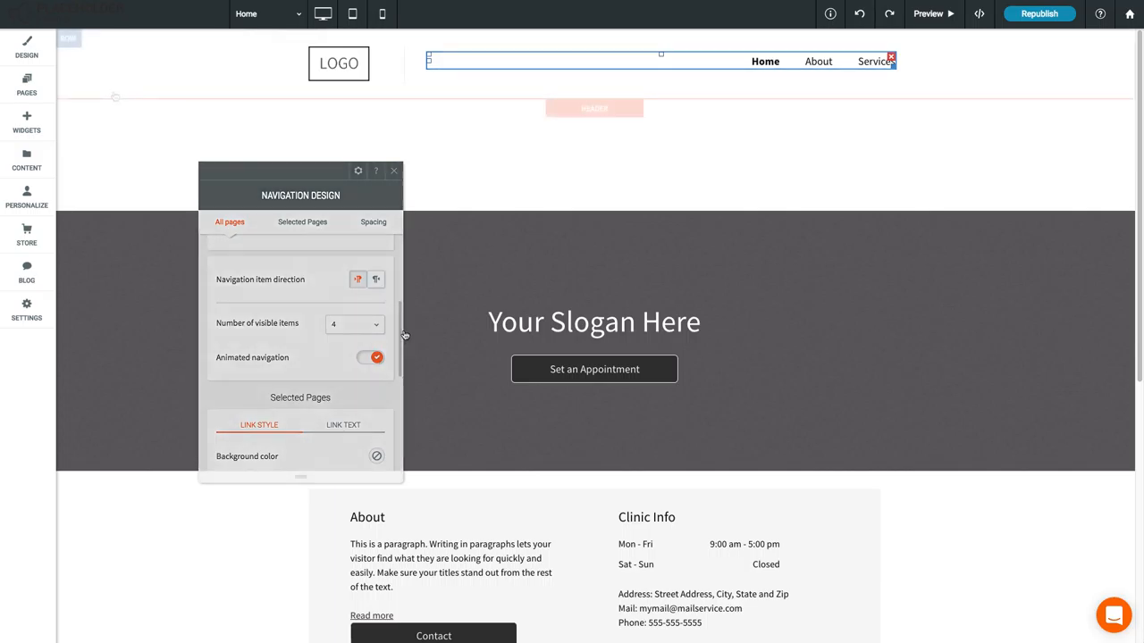
pyautogui.click(393, 171)
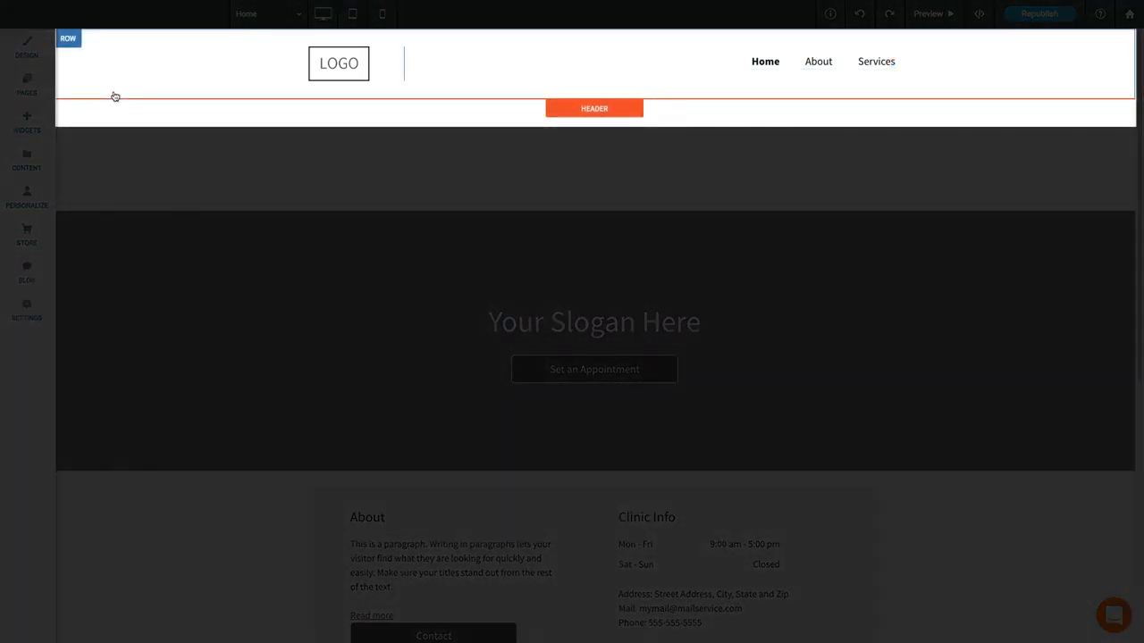
pyautogui.click(819, 61)
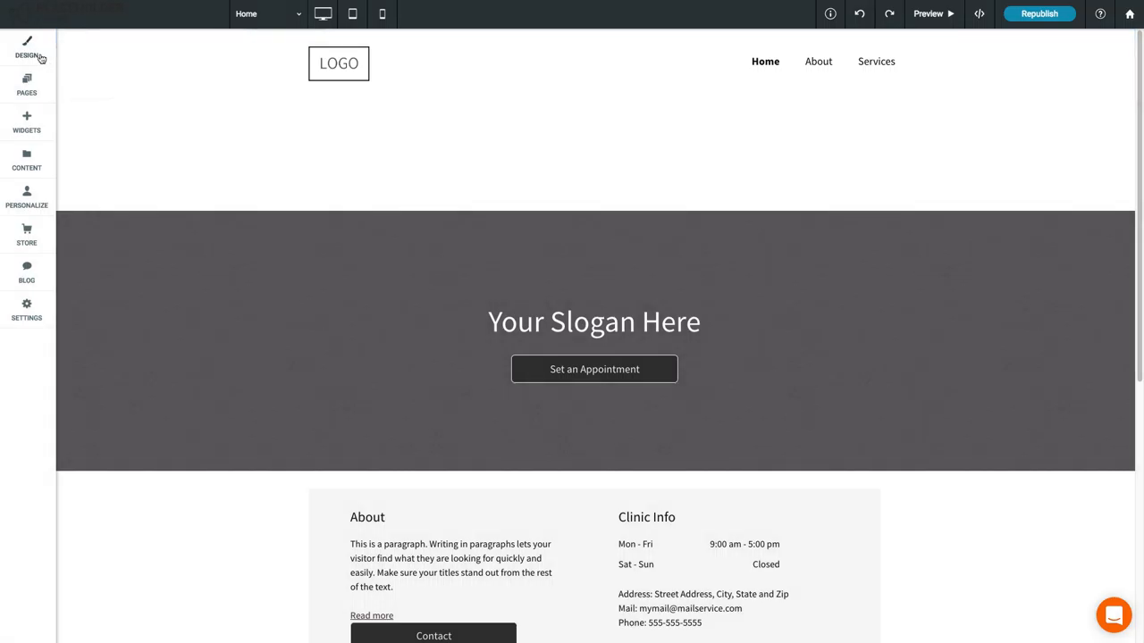
# View the global Tablet & Mobile Layout options, then show the Home, About, Services pages list.
pyautogui.click(27, 47)
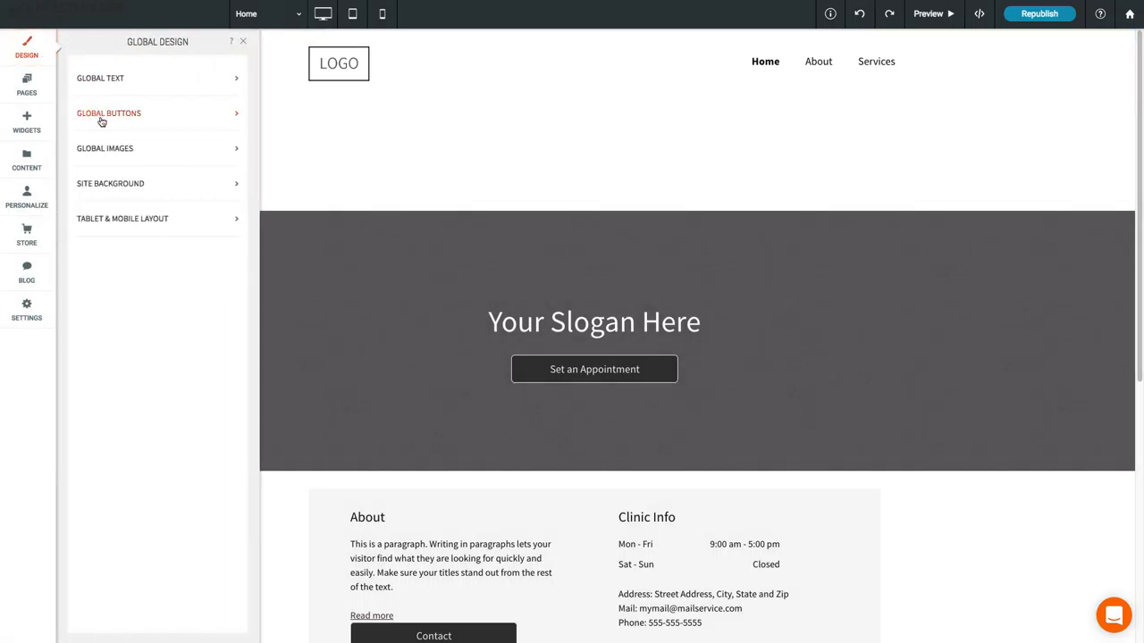
pyautogui.moveTo(173, 233)
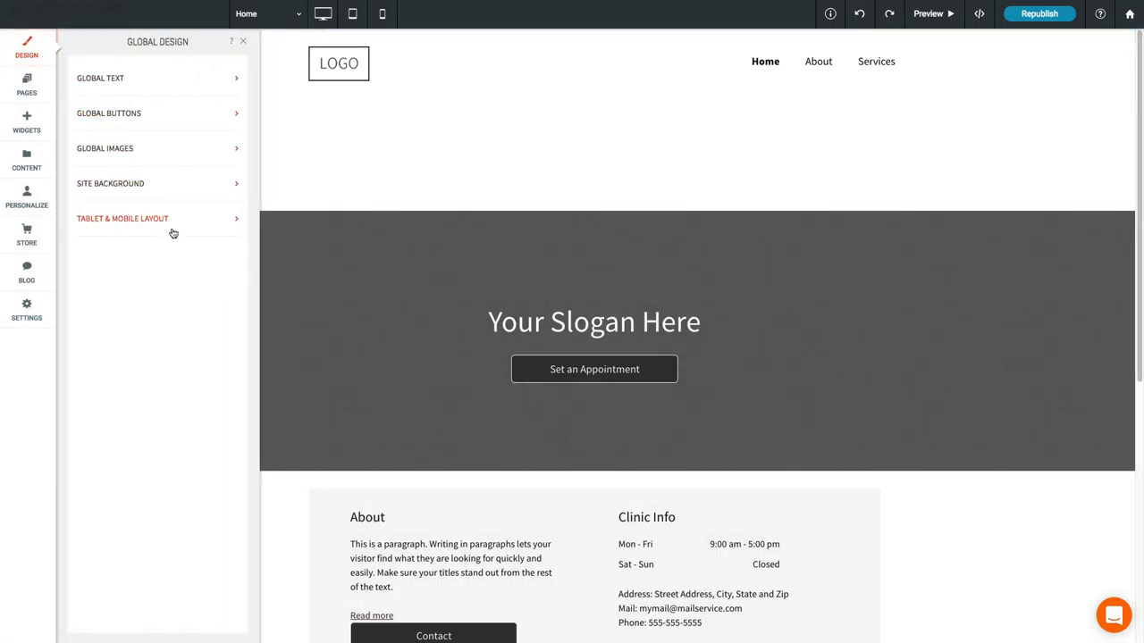
pyautogui.click(123, 218)
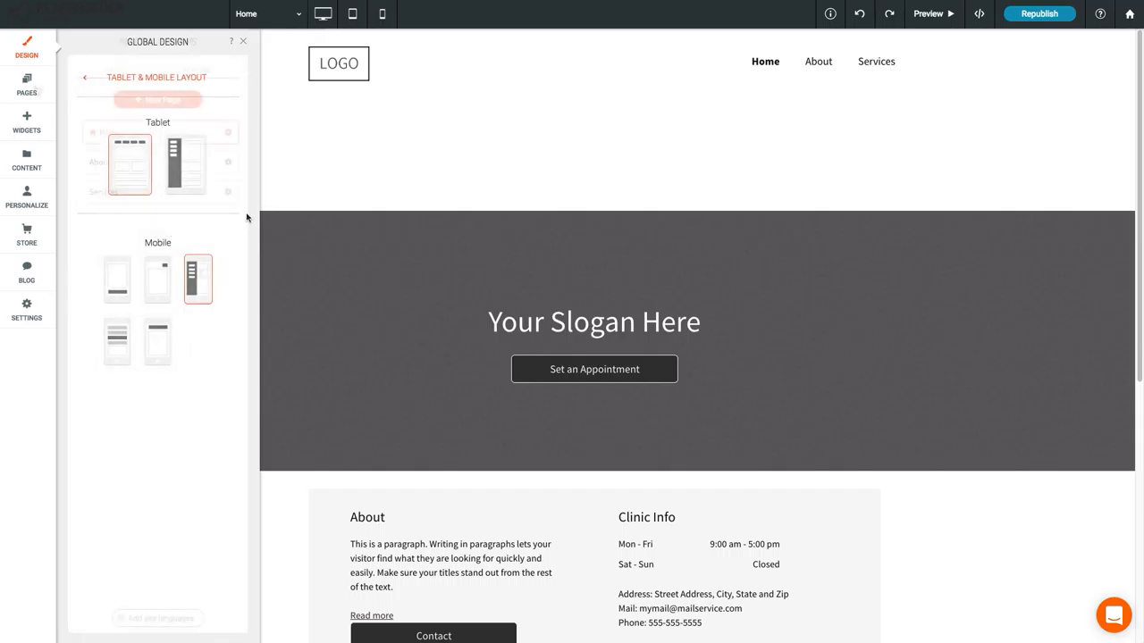
pyautogui.click(26, 85)
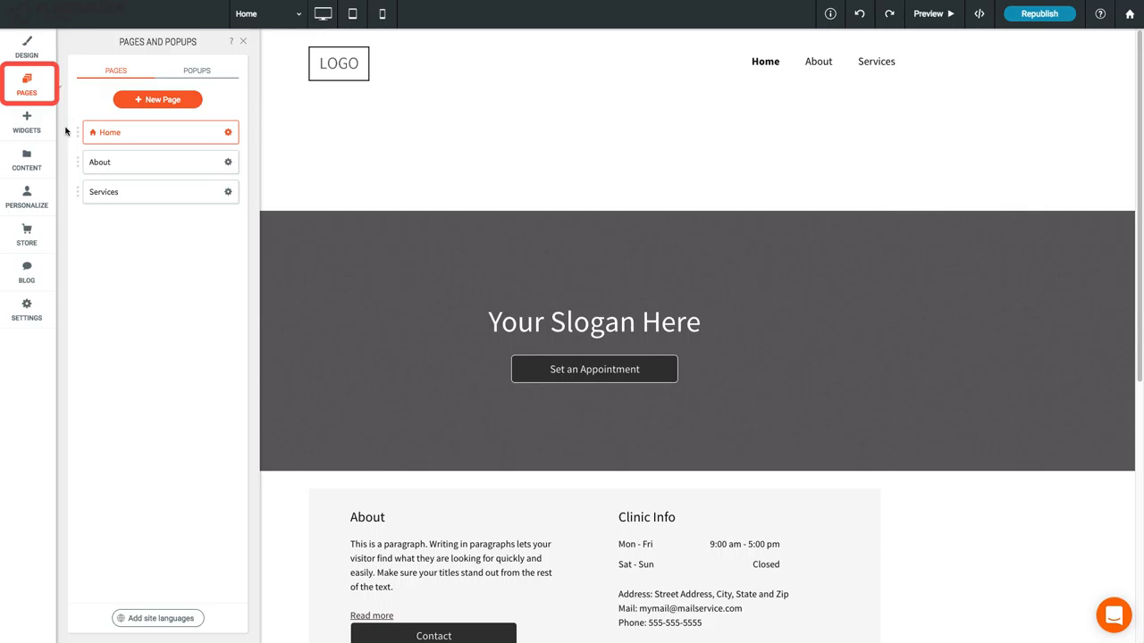